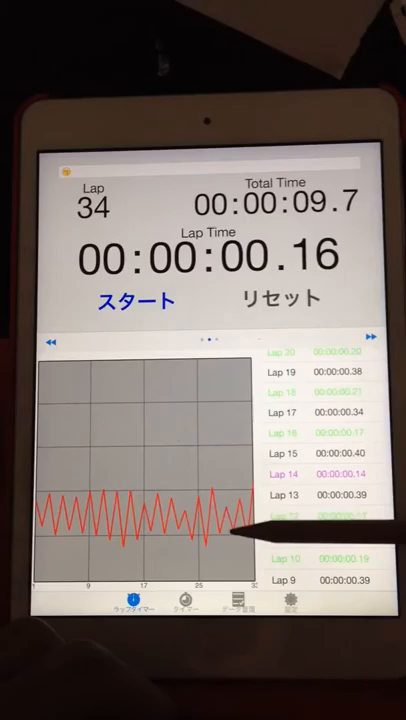
pyautogui.scroll(3)
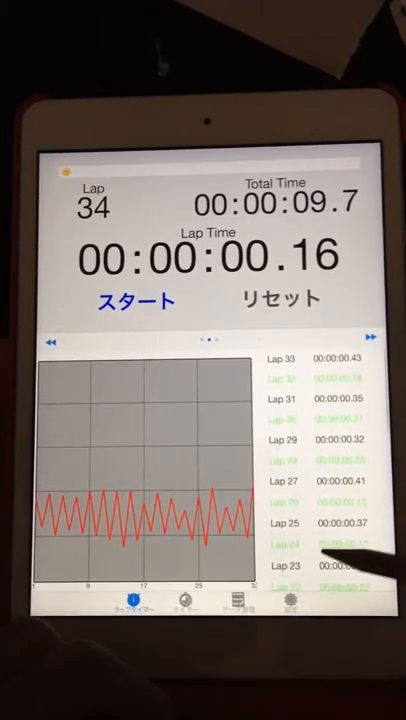